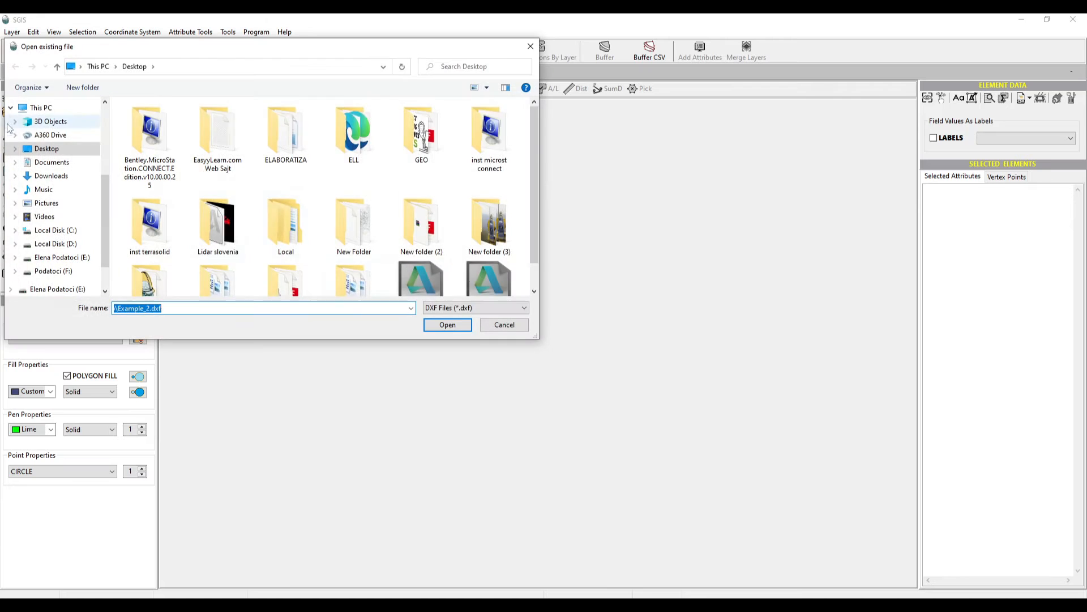
# Step: Load Example_2.dxf and give the polyline-Asfalten Pat_S3 layer a blue pen and new width
pyautogui.click(447, 324)
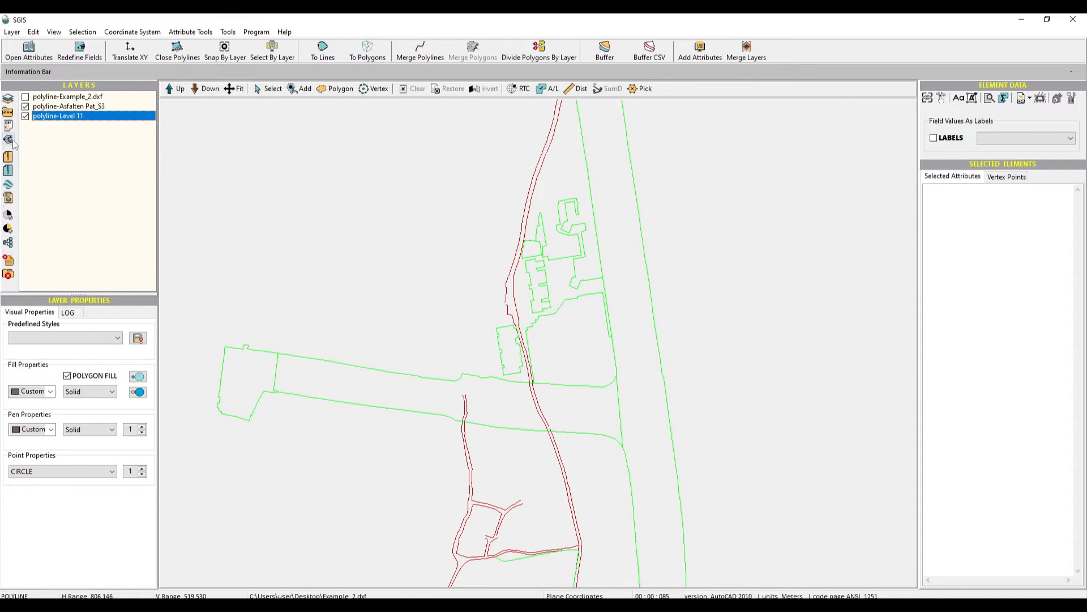
pyautogui.click(68, 105)
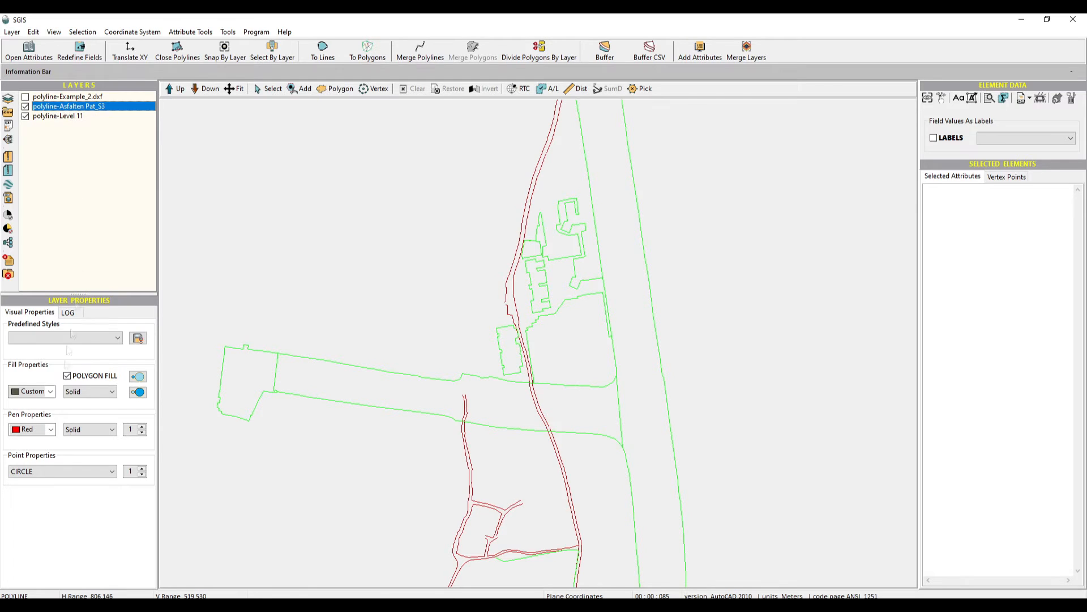
pyautogui.click(31, 429)
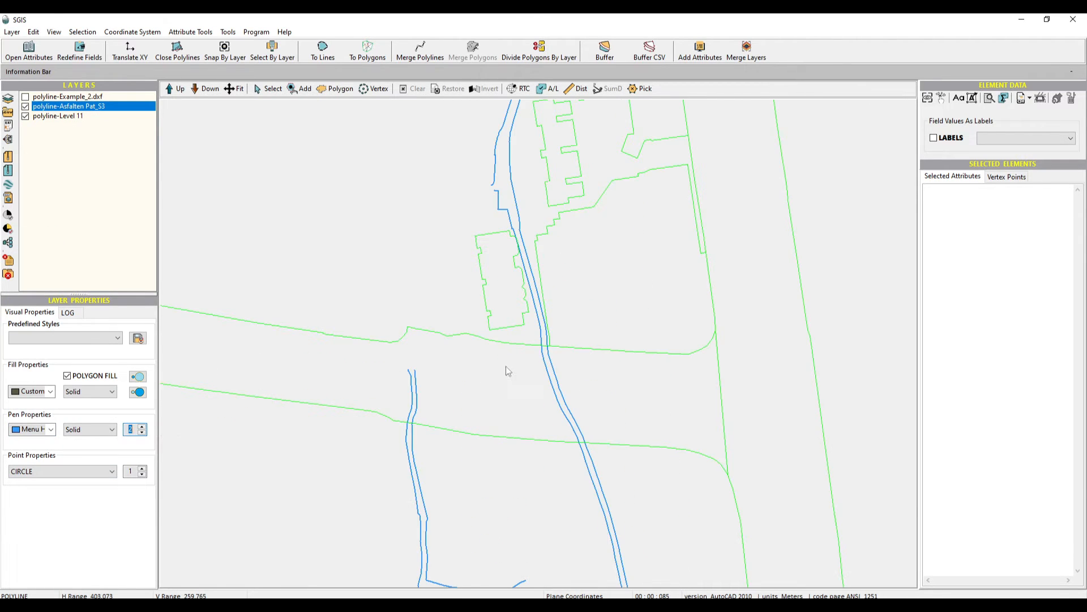
pyautogui.click(82, 32)
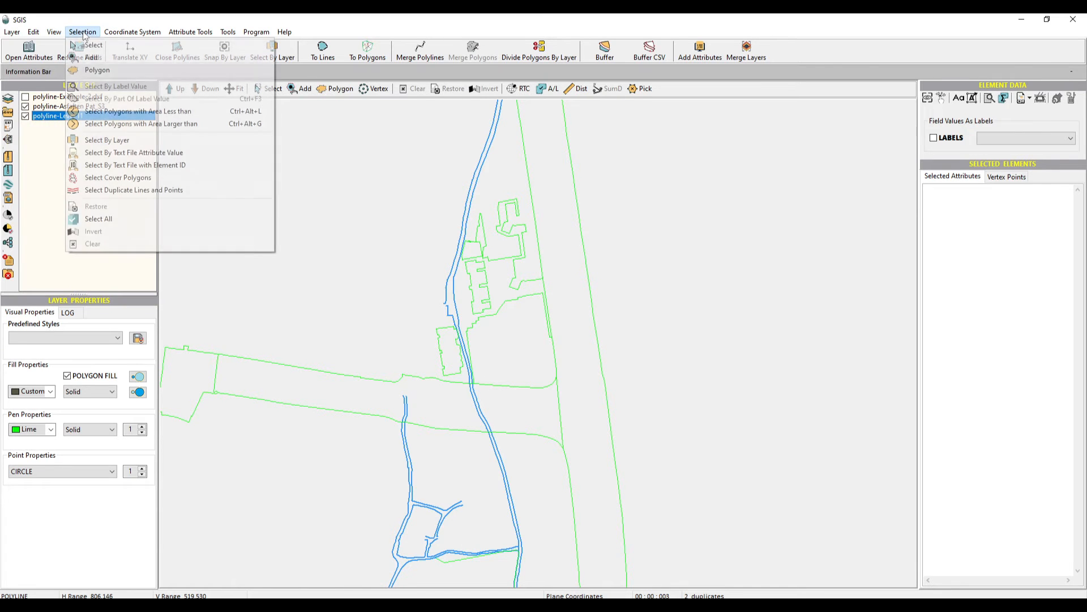
# Step: Run Select Duplicate Lines and Points to select the two duplicated Trasa Optika polylines
pyautogui.click(134, 191)
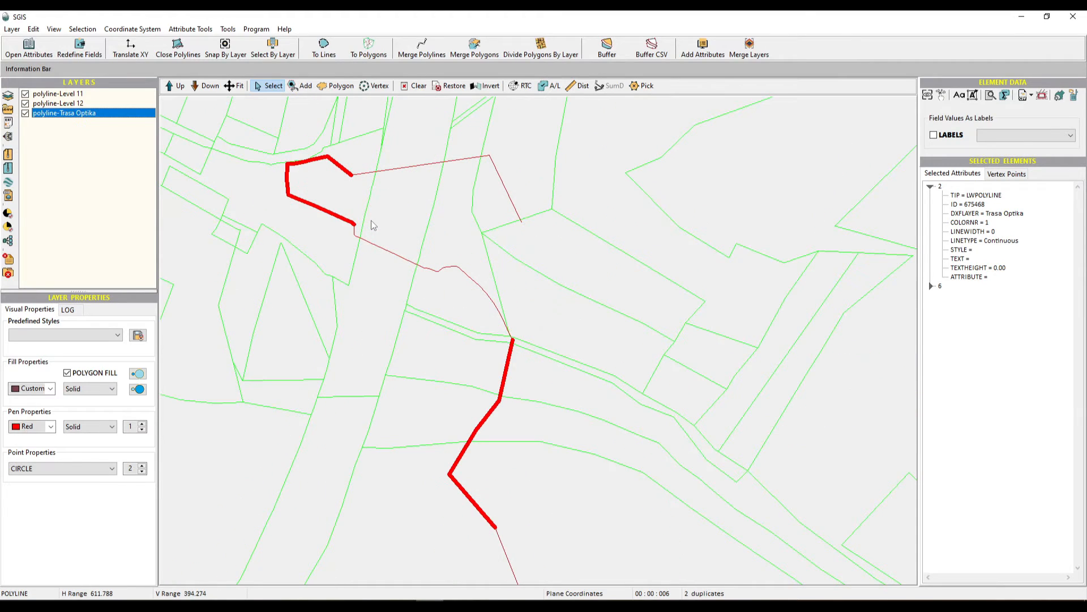
# Step: Delete the selected duplicate route lines with Element Coordinates > Delete Element
pyautogui.click(33, 28)
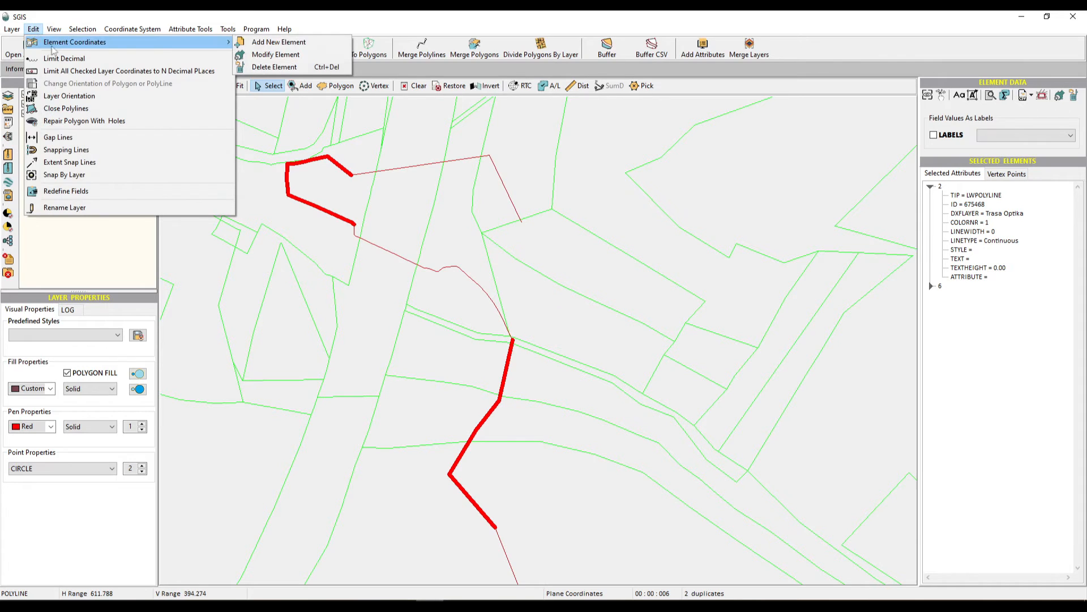
pyautogui.moveTo(275, 67)
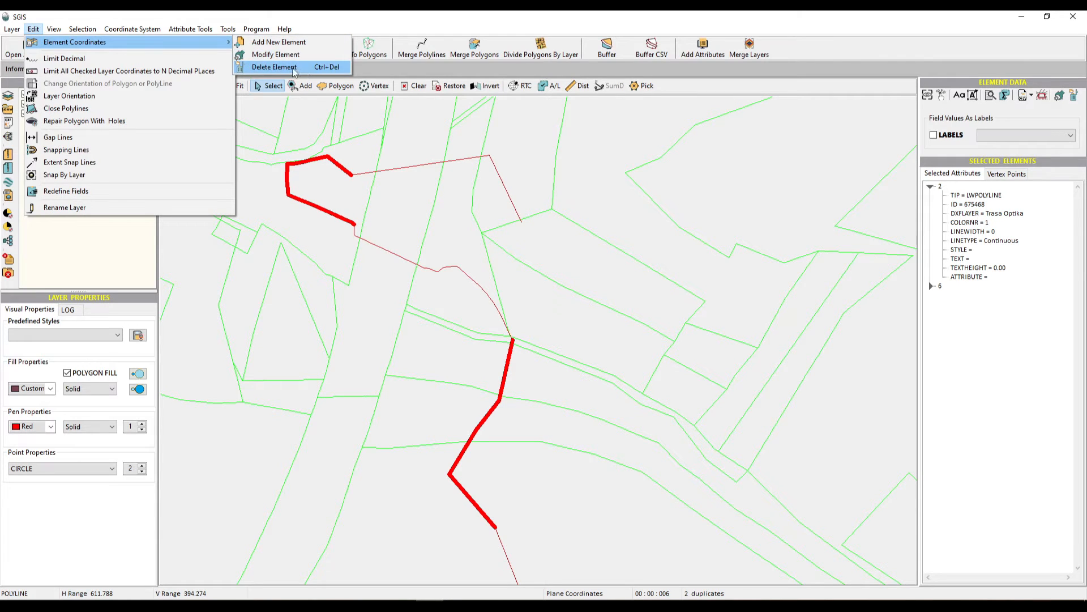
pyautogui.click(276, 67)
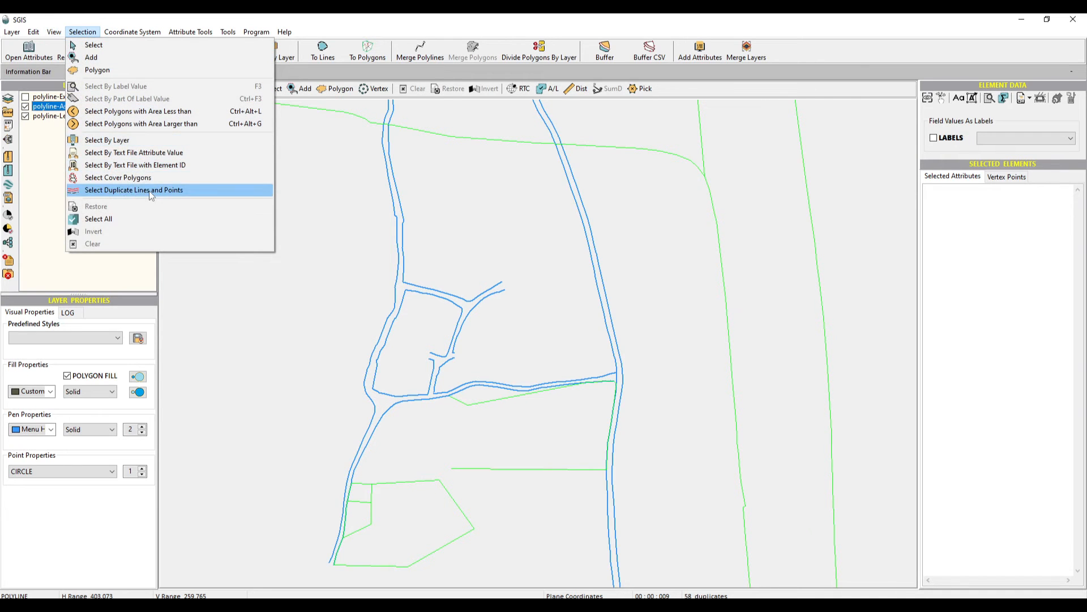
# Step: Select the duplicate road lines and launch Tools > Removing Duplicates By Layer
pyautogui.click(134, 190)
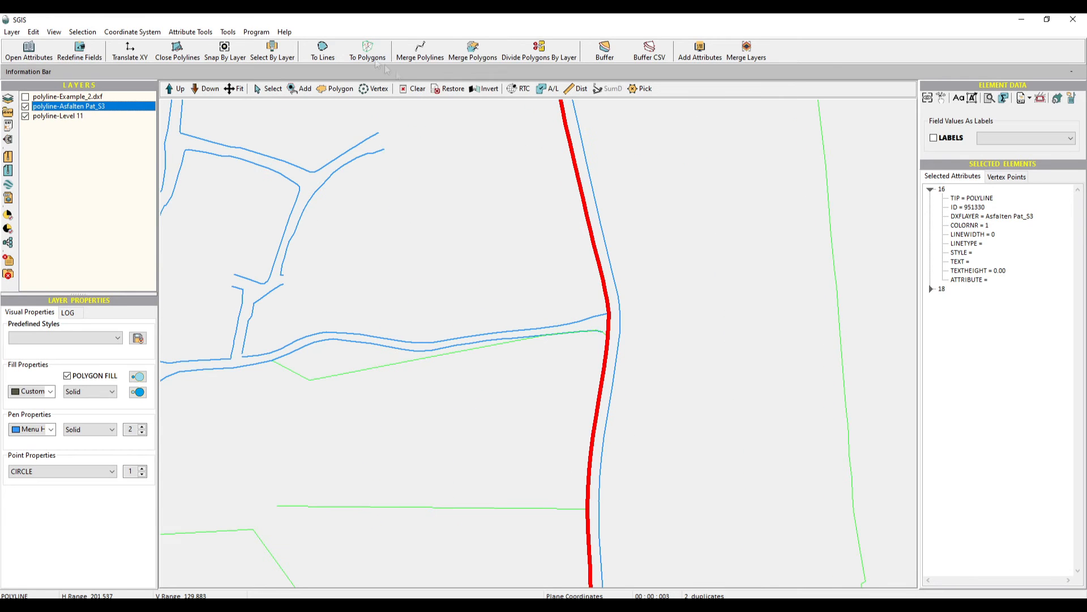
pyautogui.click(189, 31)
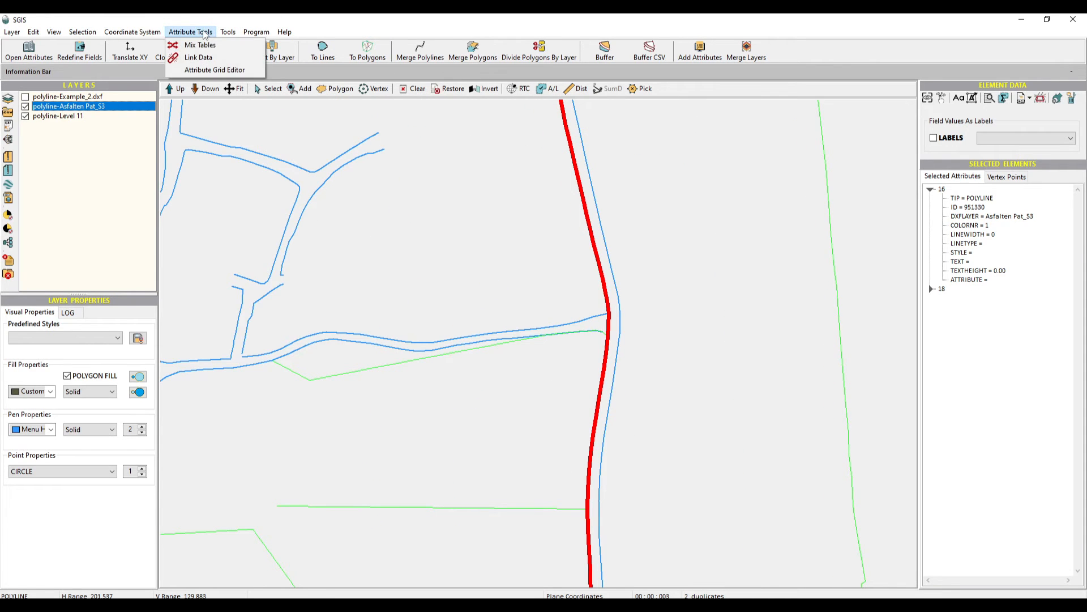
pyautogui.click(228, 32)
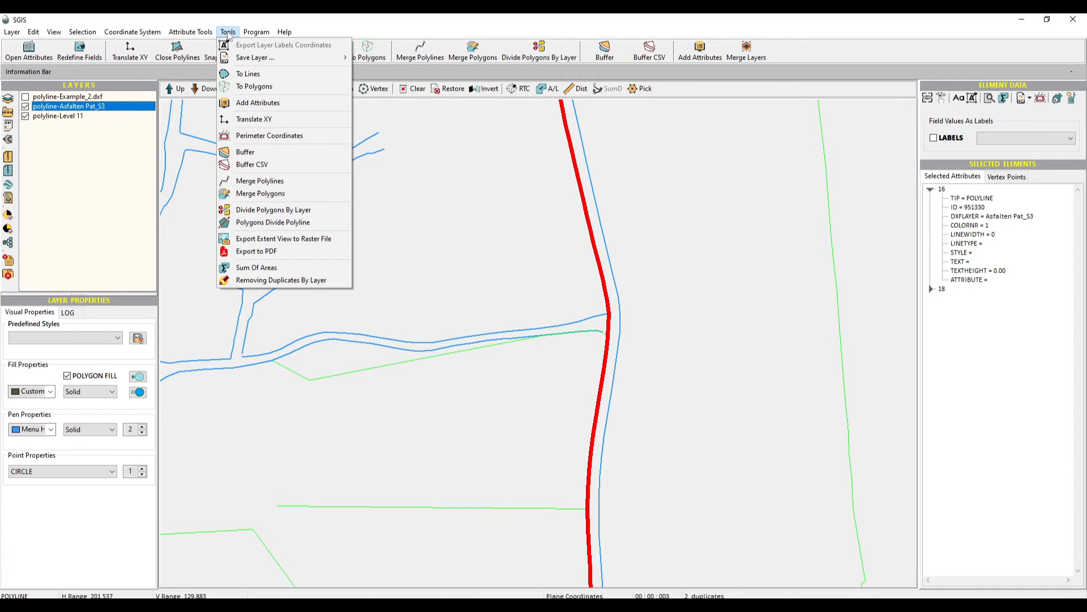
pyautogui.click(281, 279)
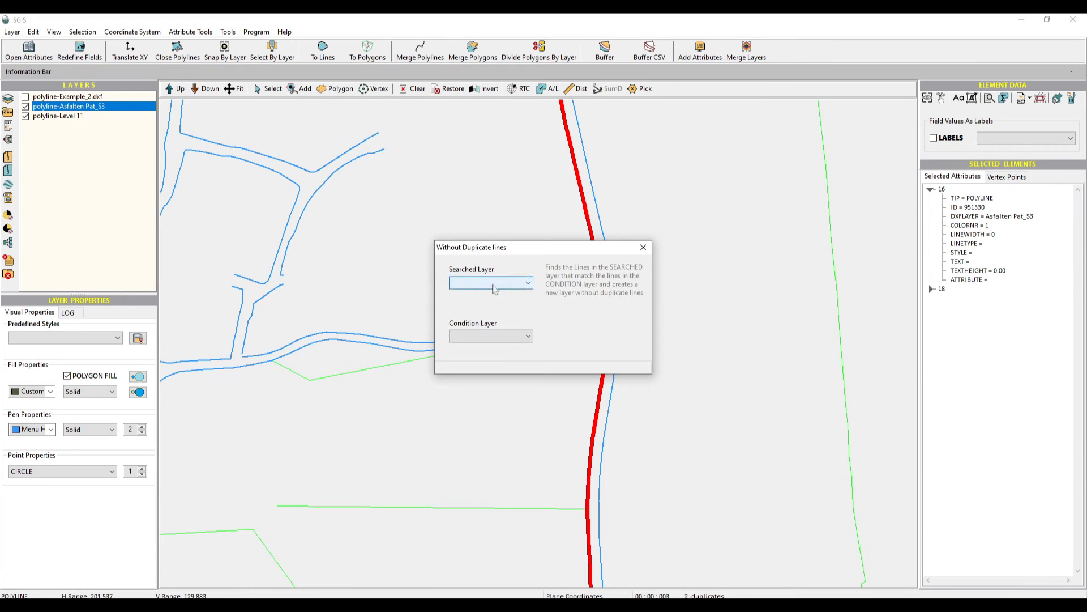
# Step: Build polyline-PLL from Asfalten Pat_S3 against Level 11 and display it alone
pyautogui.click(527, 283)
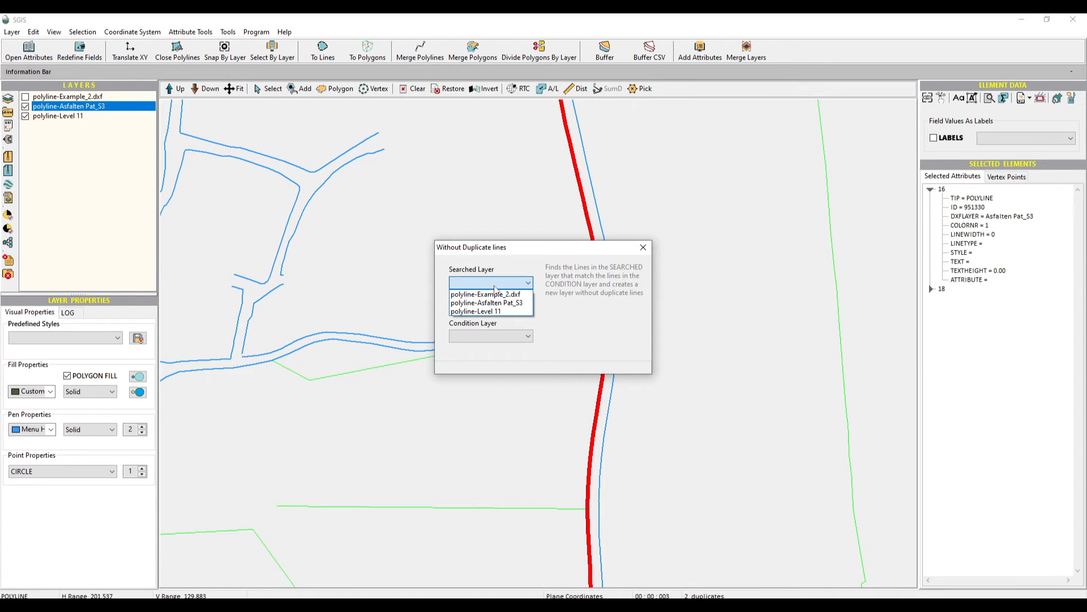
pyautogui.click(487, 303)
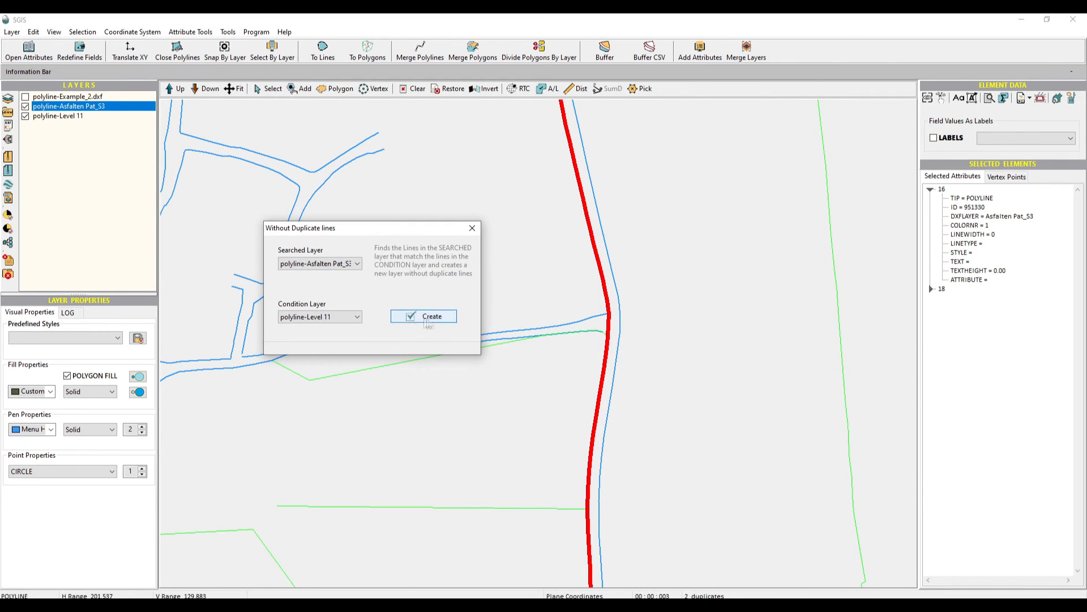
pyautogui.click(423, 316)
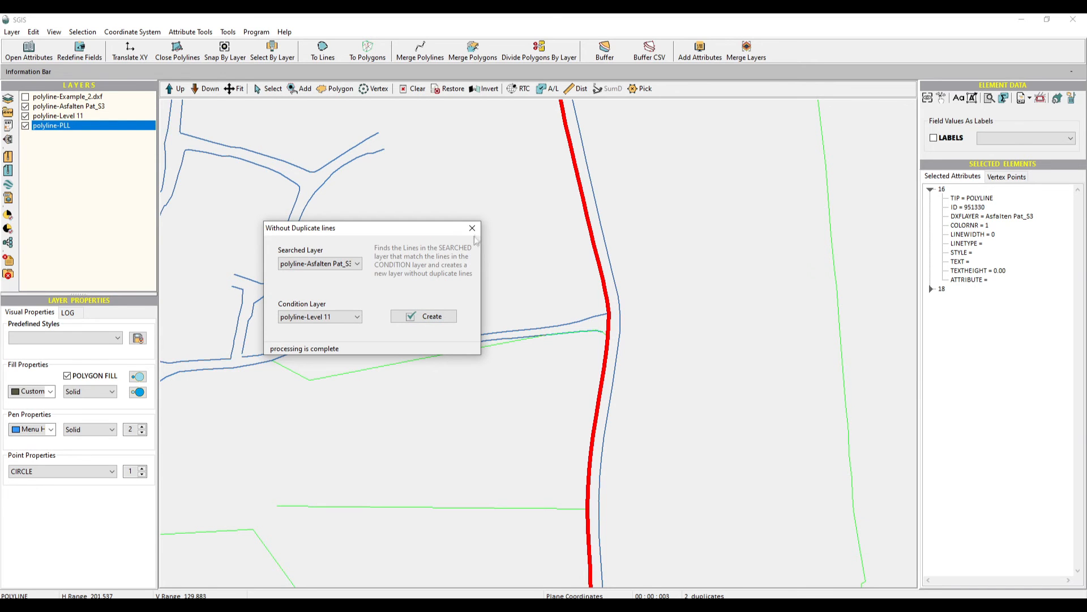
pyautogui.click(472, 227)
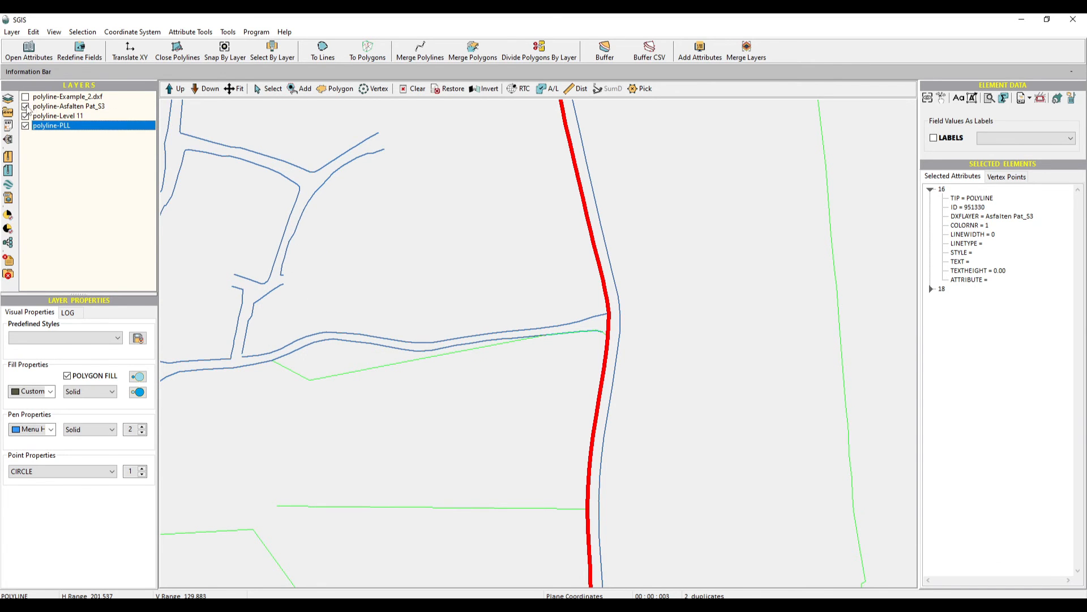
pyautogui.click(58, 115)
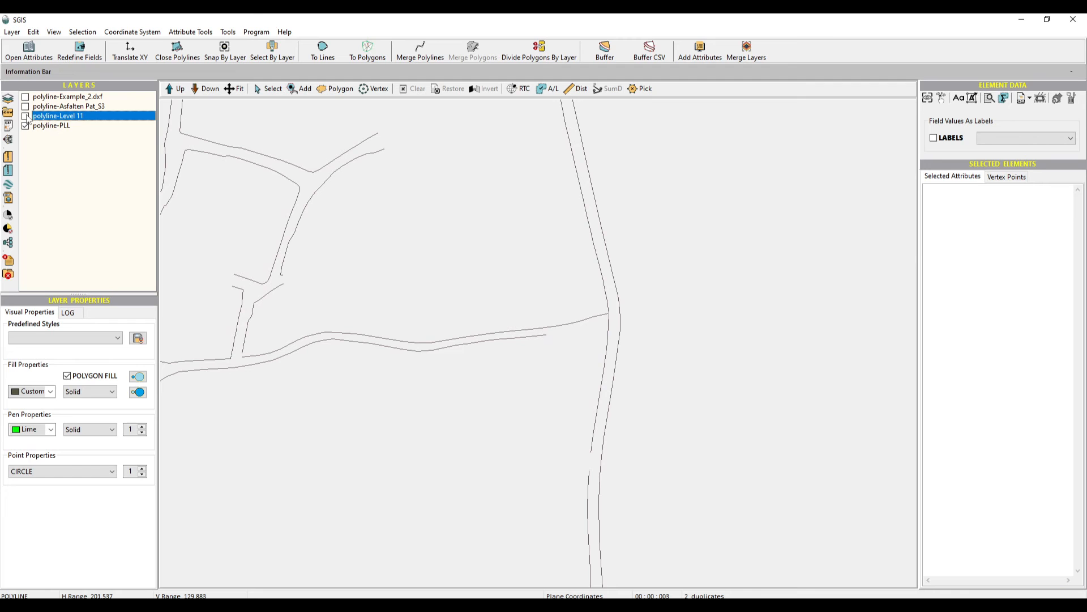